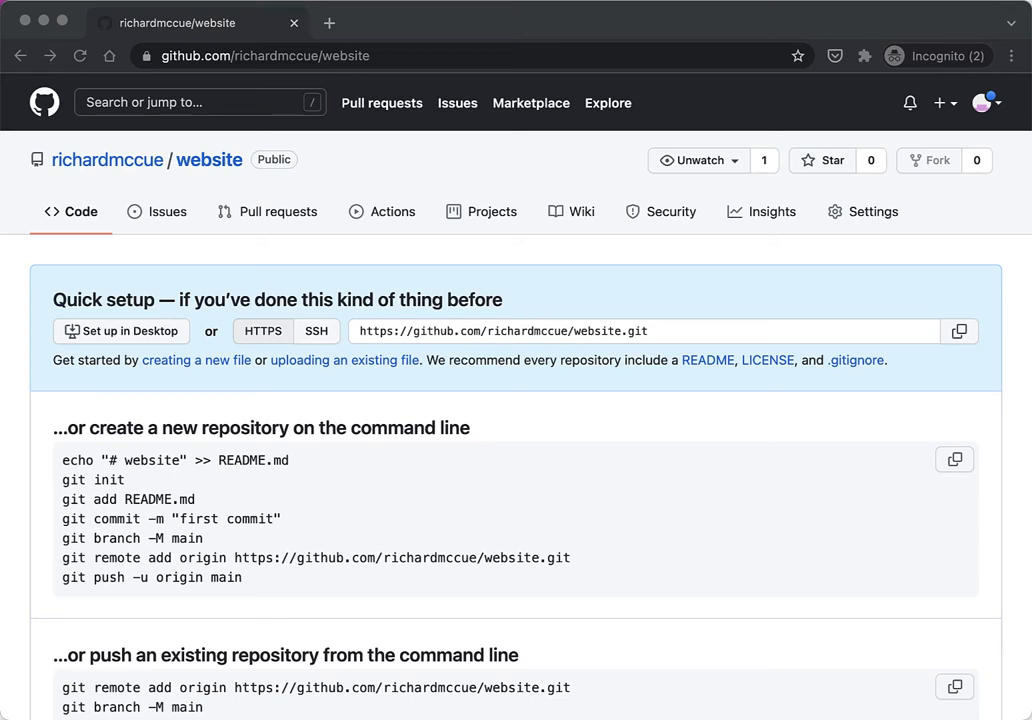
{"action": "mouse_move", "coordinate": [976, 596]}
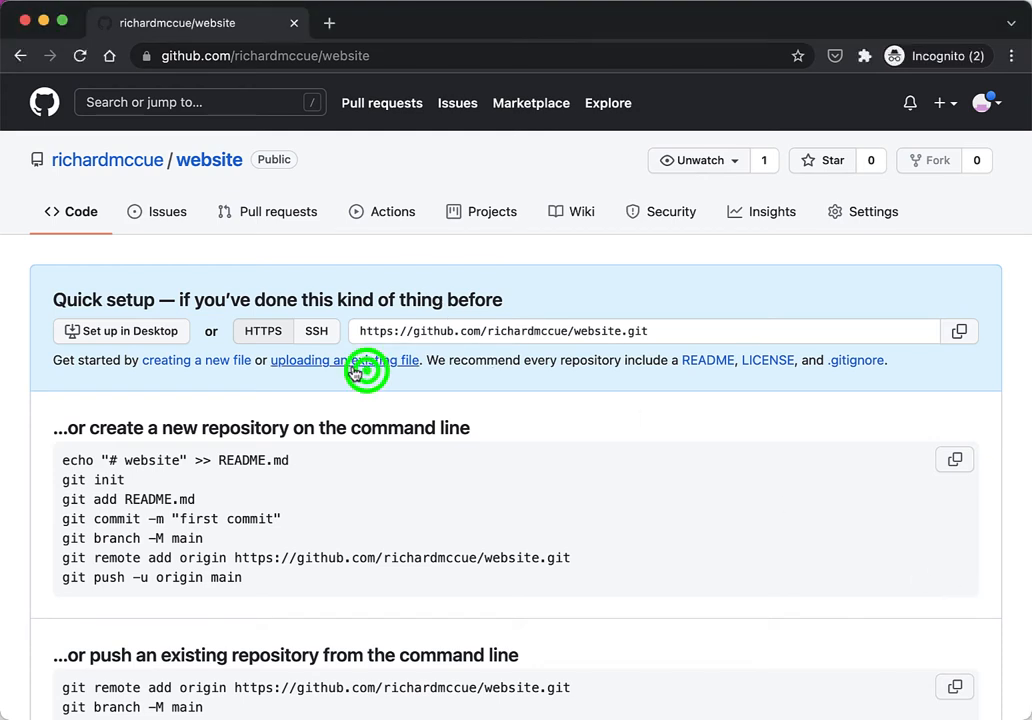
Step: Go to 'uploading an existing file' and start choosing files from the computer
{"action": "left_click", "coordinate": [296, 360]}
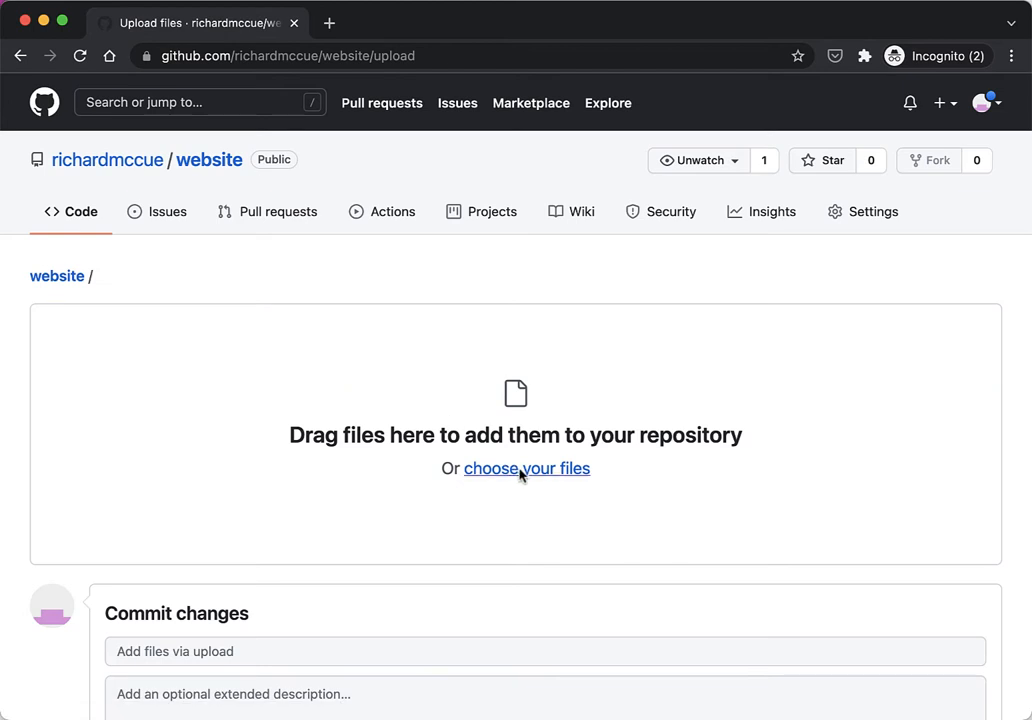
{"action": "left_click", "coordinate": [526, 468]}
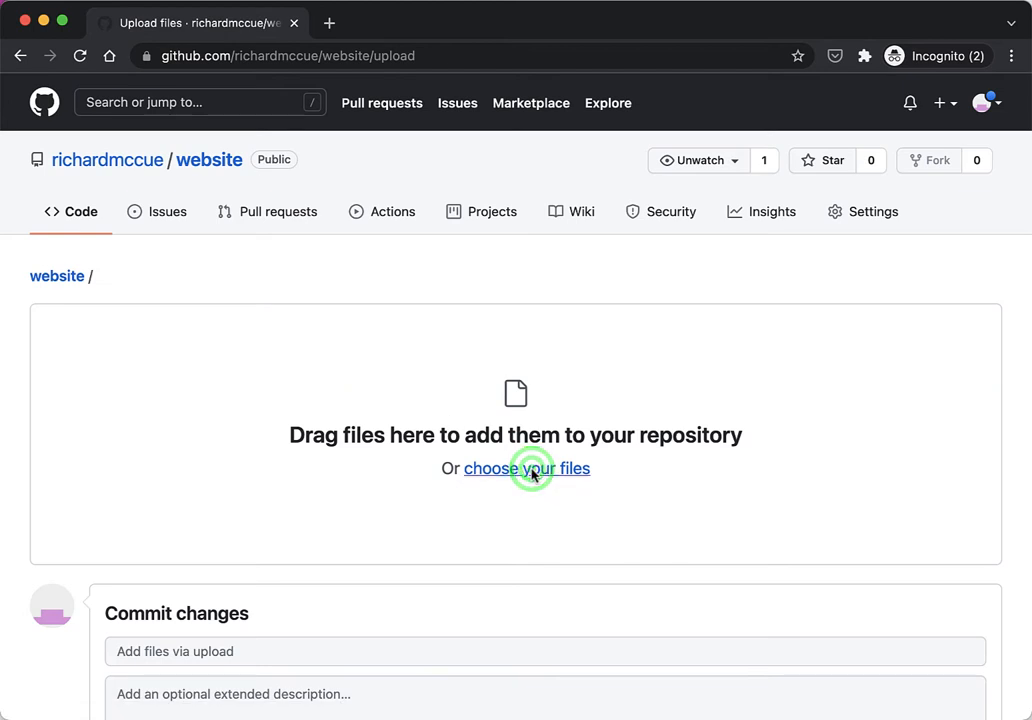
{"action": "left_click", "coordinate": [526, 468]}
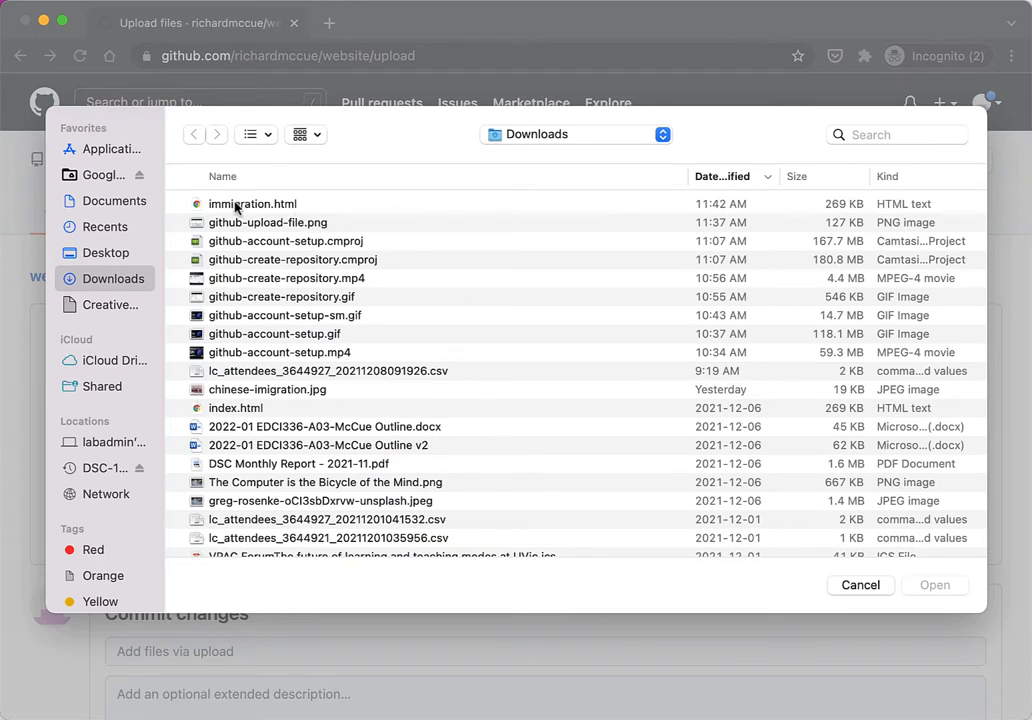
Step: Select immigration.html in Downloads and confirm it for upload
{"action": "left_click", "coordinate": [252, 204]}
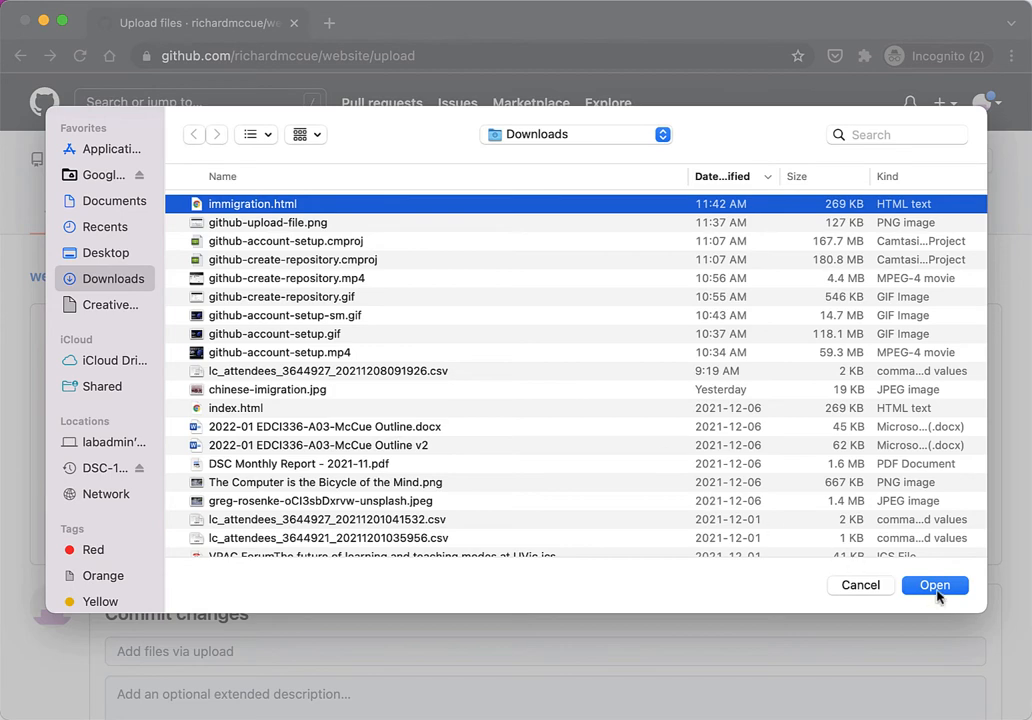
{"action": "left_click", "coordinate": [934, 584]}
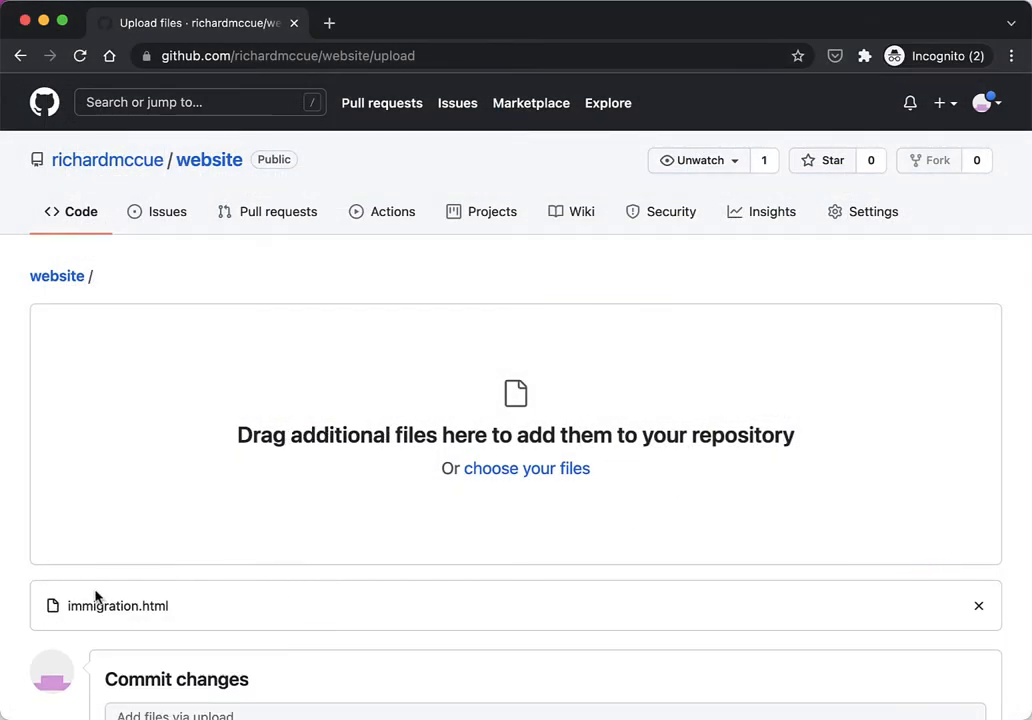
Step: Commit immigration.html to the richardmccue/website repository
{"action": "scroll", "scroll_direction": "down", "scroll_amount": 3}
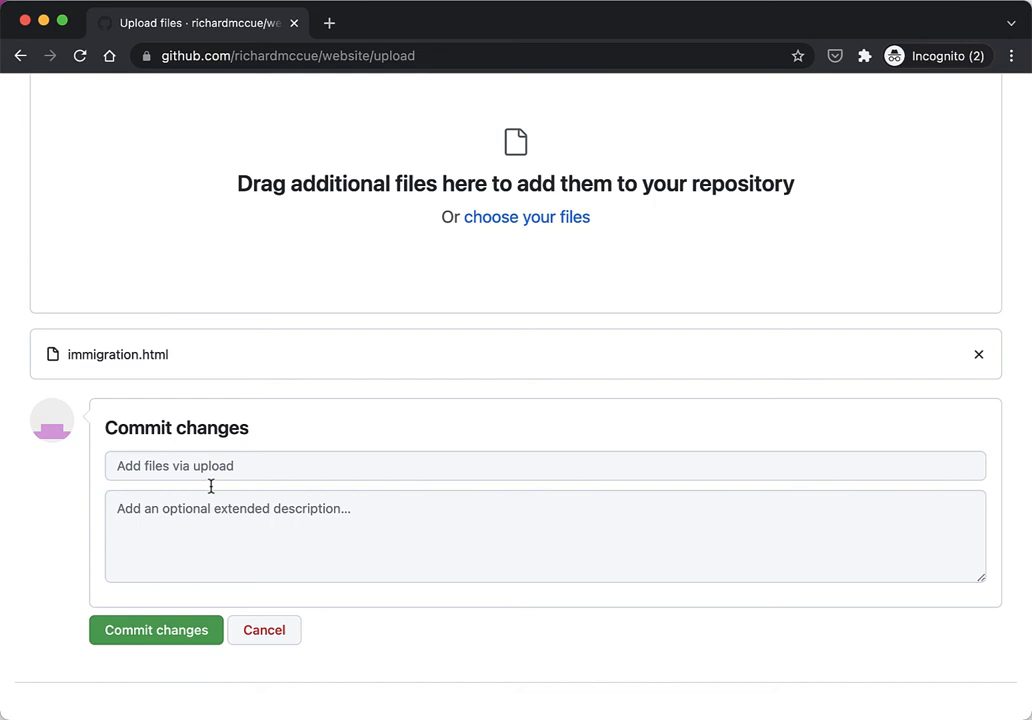
{"action": "mouse_move", "coordinate": [158, 630]}
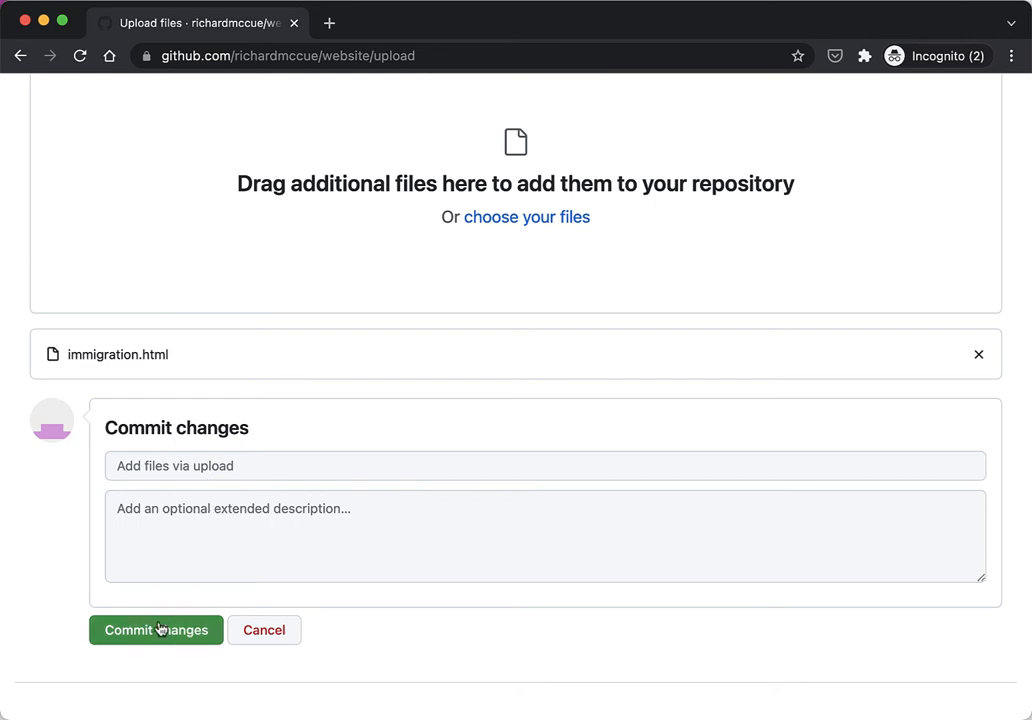
{"action": "left_click", "coordinate": [156, 630]}
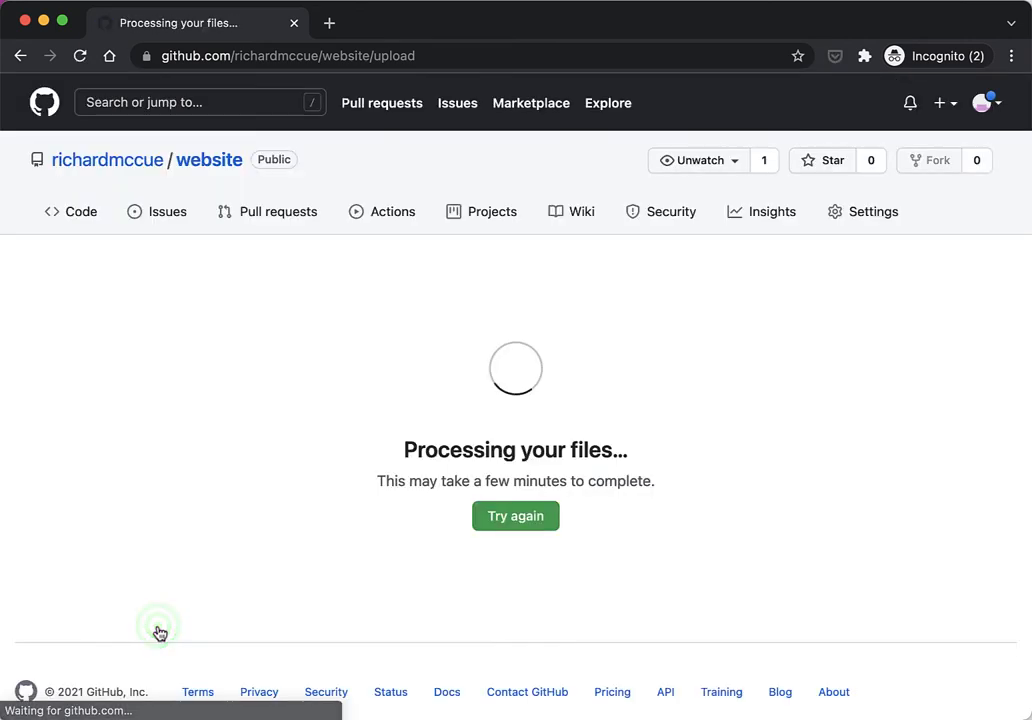